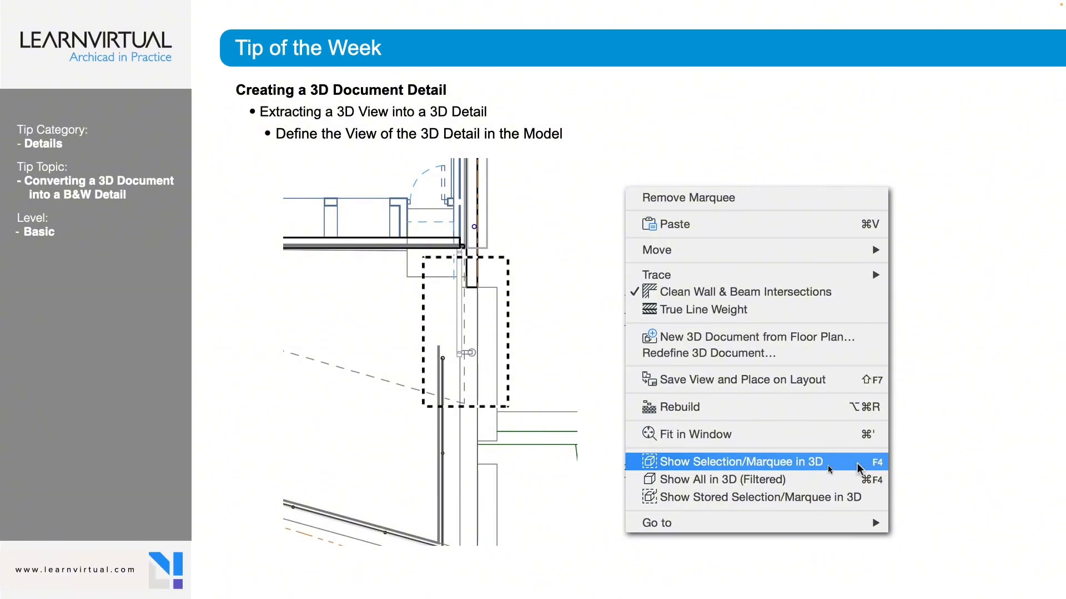
- Show the marqueed sun shade window portion of the floor plan as a 3D model
{"action": "left_click", "coordinate": [741, 461]}
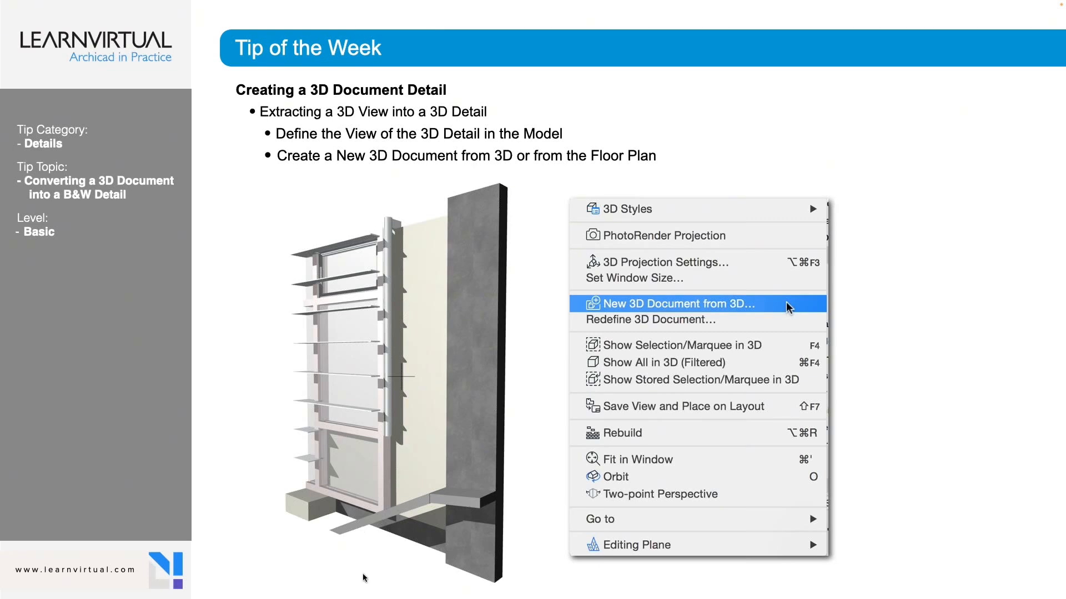
{"action": "mouse_move", "coordinate": [266, 408]}
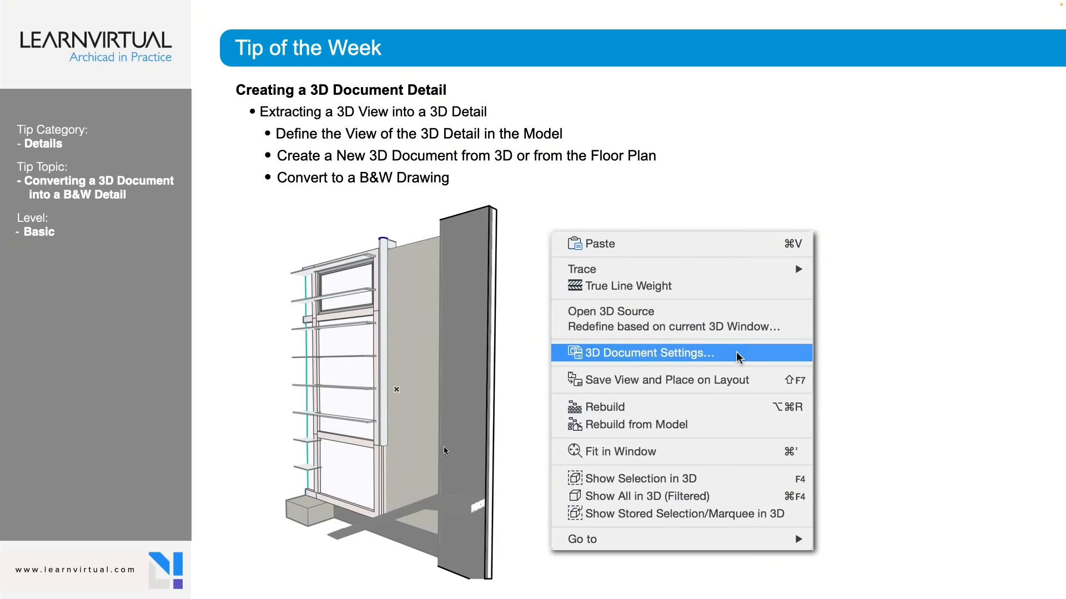
{"action": "mouse_move", "coordinate": [452, 420]}
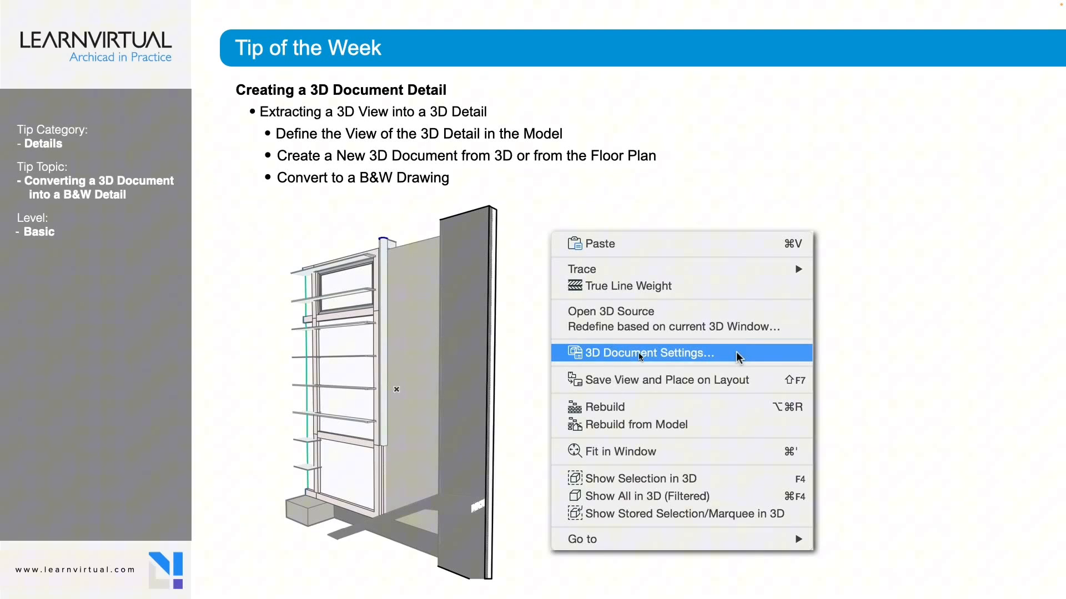
- Bring up 3D Document Settings for the Sun Shade 3D Document from its context menu
{"action": "left_click", "coordinate": [648, 353]}
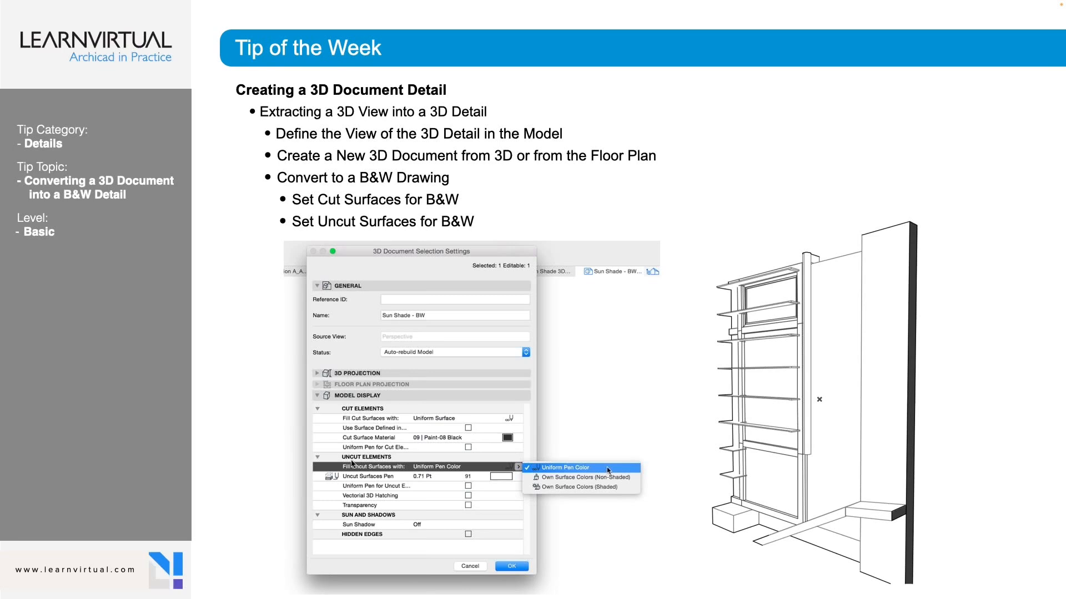